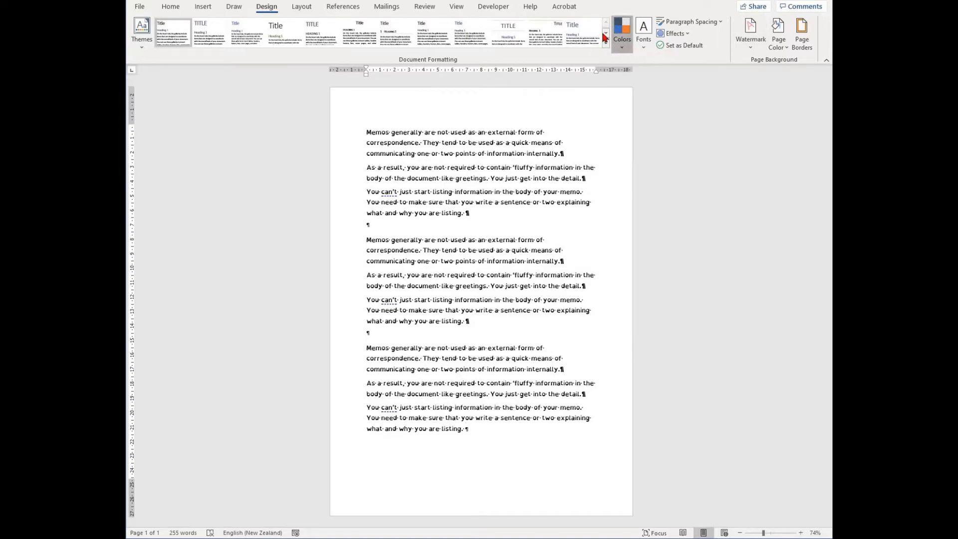
# - From the Design ribbon, choose a plain Box page border after trying Shadow and 3-D
pyautogui.click(605, 40)
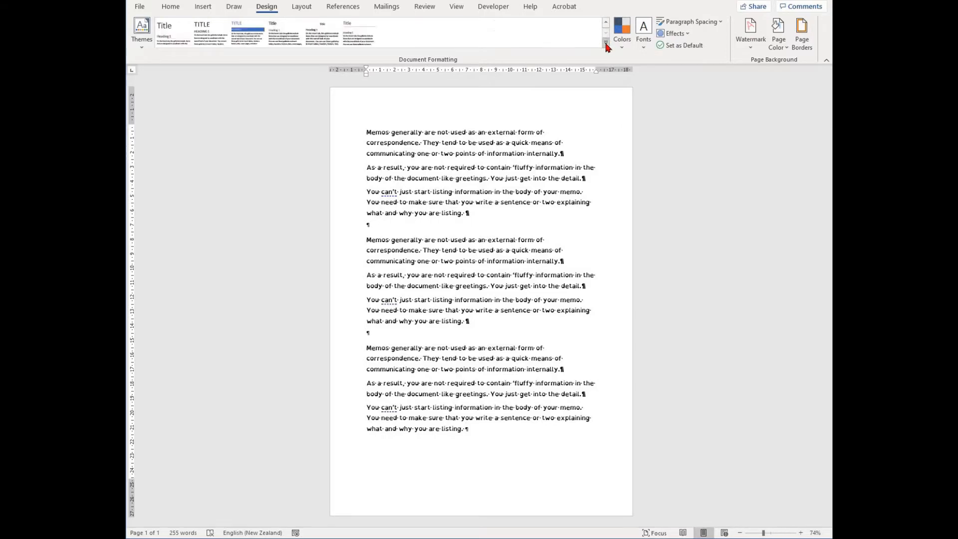
pyautogui.click(605, 41)
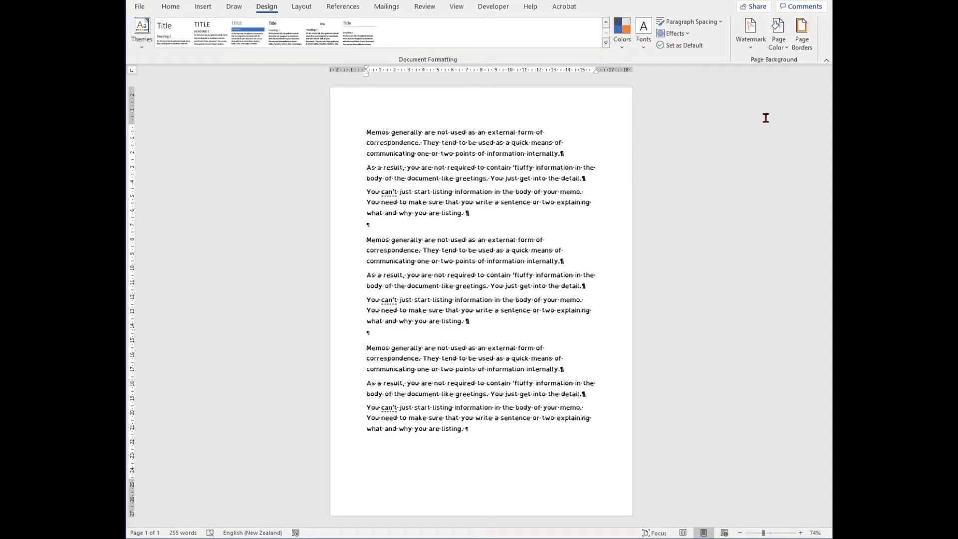
pyautogui.moveTo(801, 34)
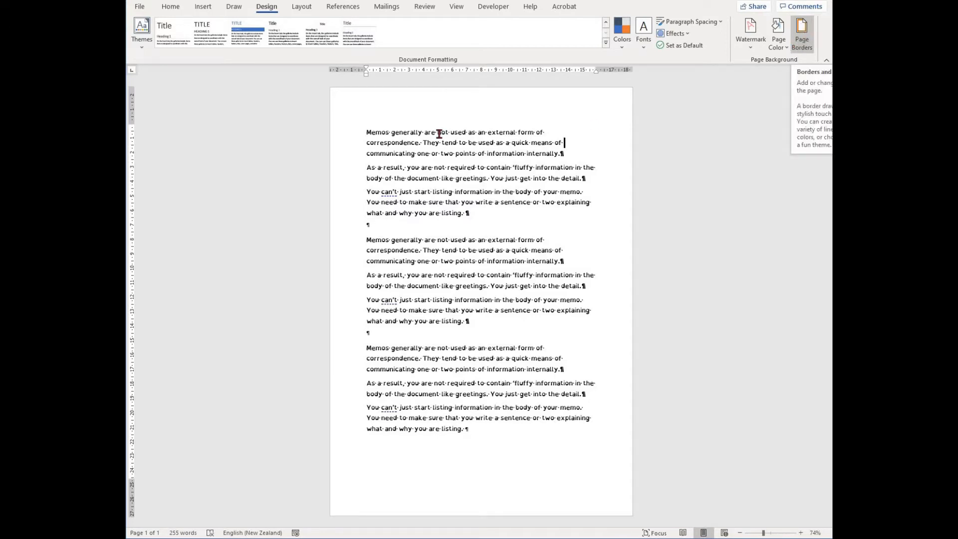
pyautogui.moveTo(616, 113)
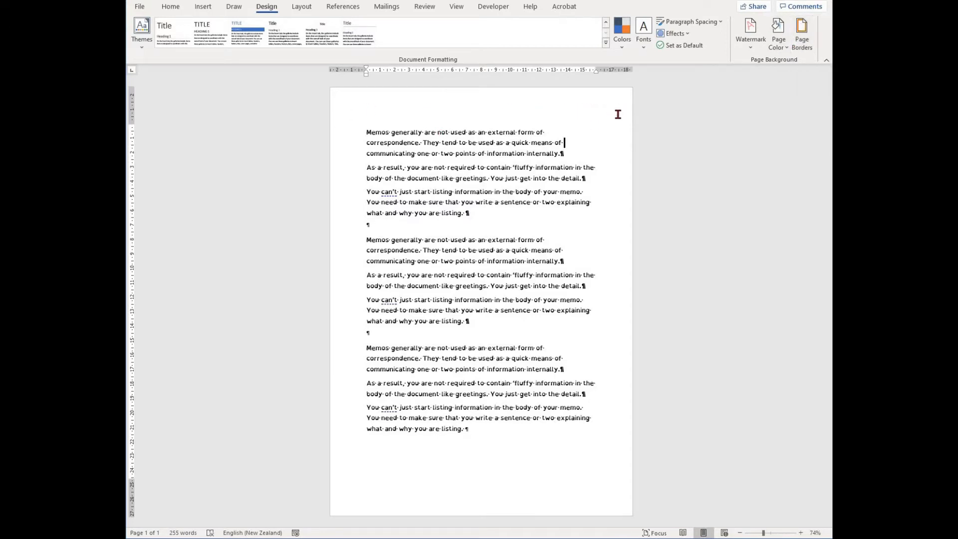
pyautogui.moveTo(350, 476)
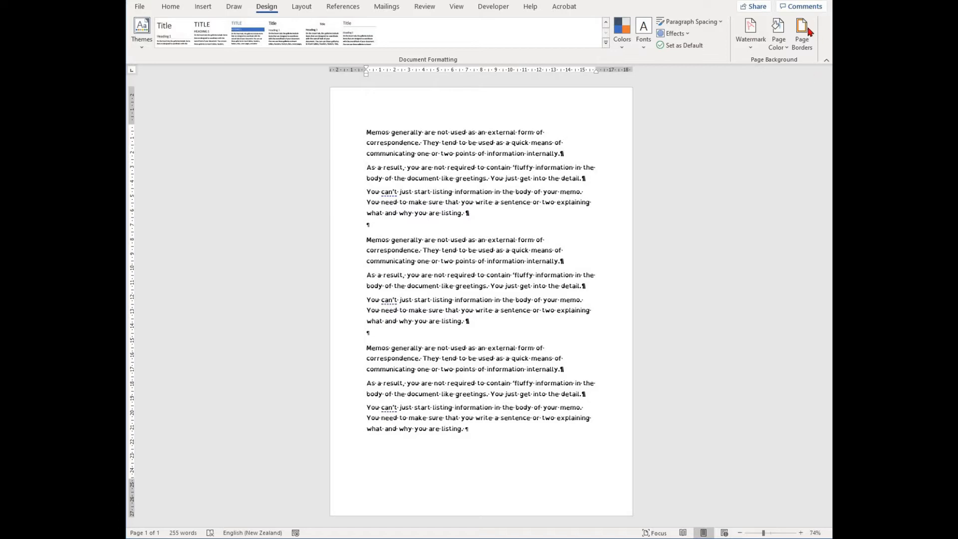
pyautogui.moveTo(801, 34)
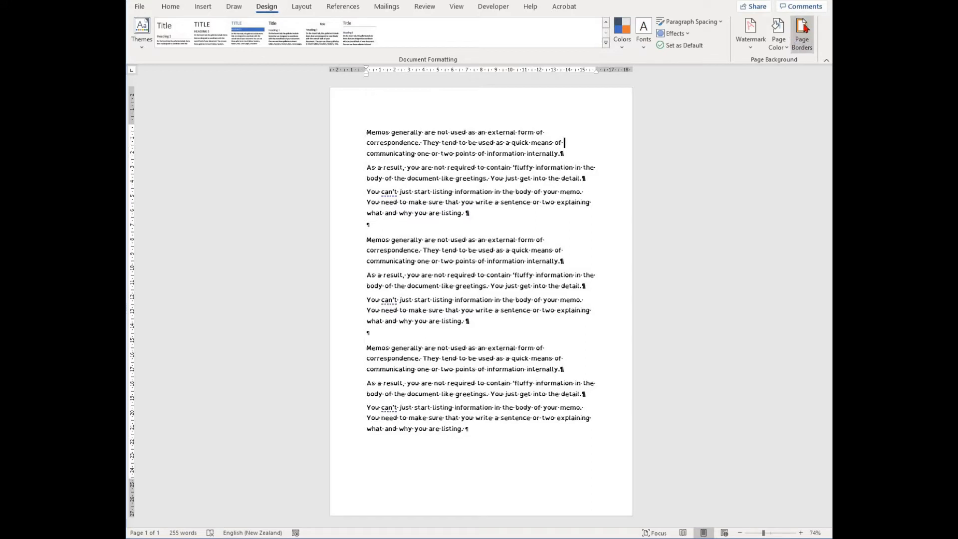
pyautogui.moveTo(801, 34)
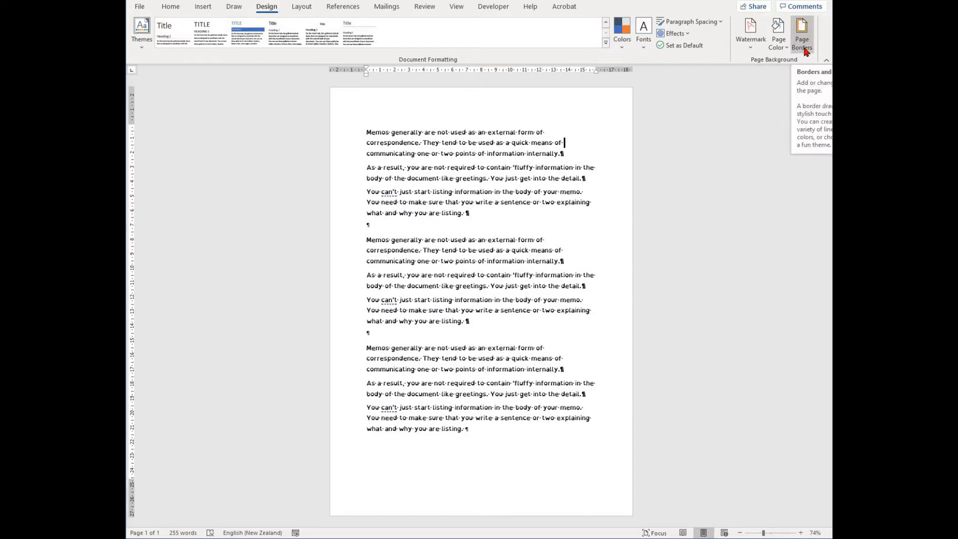
pyautogui.click(801, 32)
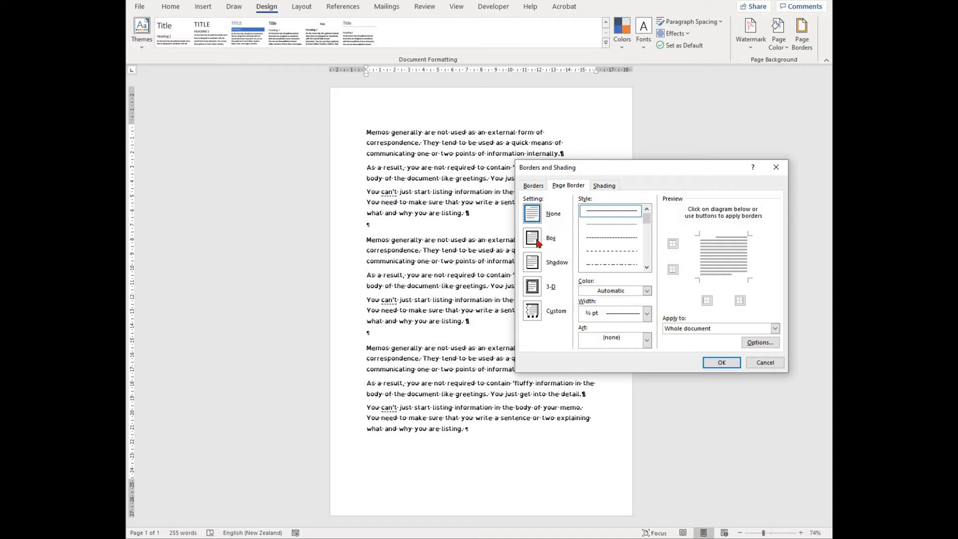
pyautogui.click(531, 262)
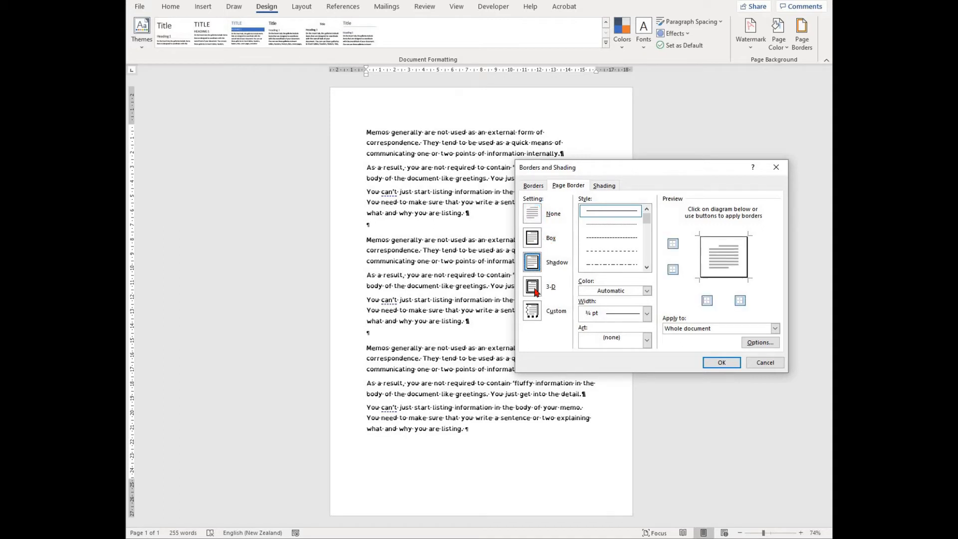
pyautogui.click(531, 286)
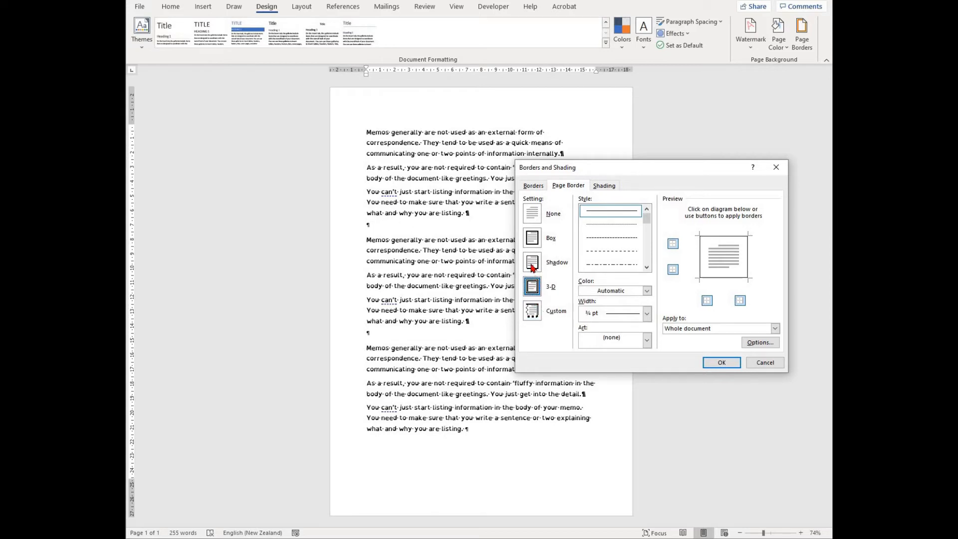
pyautogui.click(531, 237)
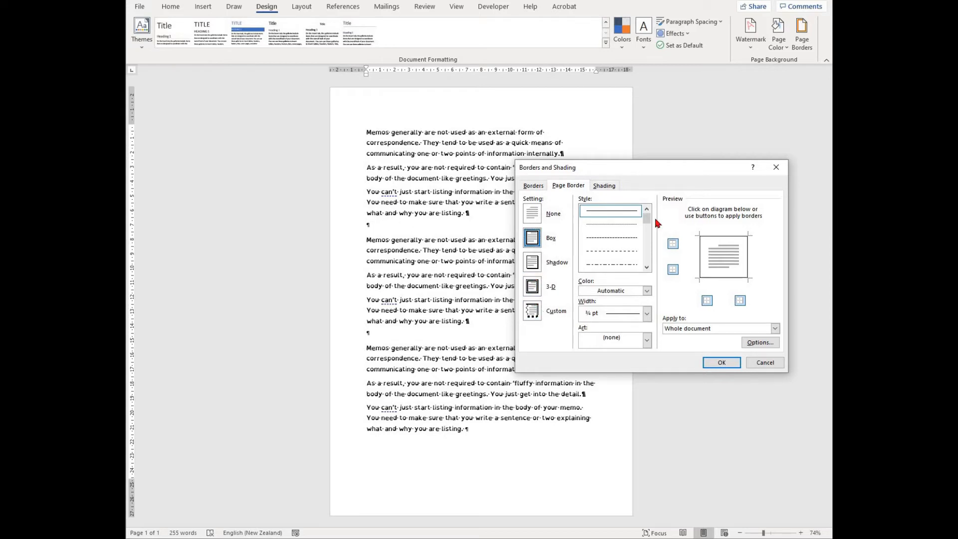
# - Set the border to a solid single line, green colour, 2¼ pt width
pyautogui.click(609, 237)
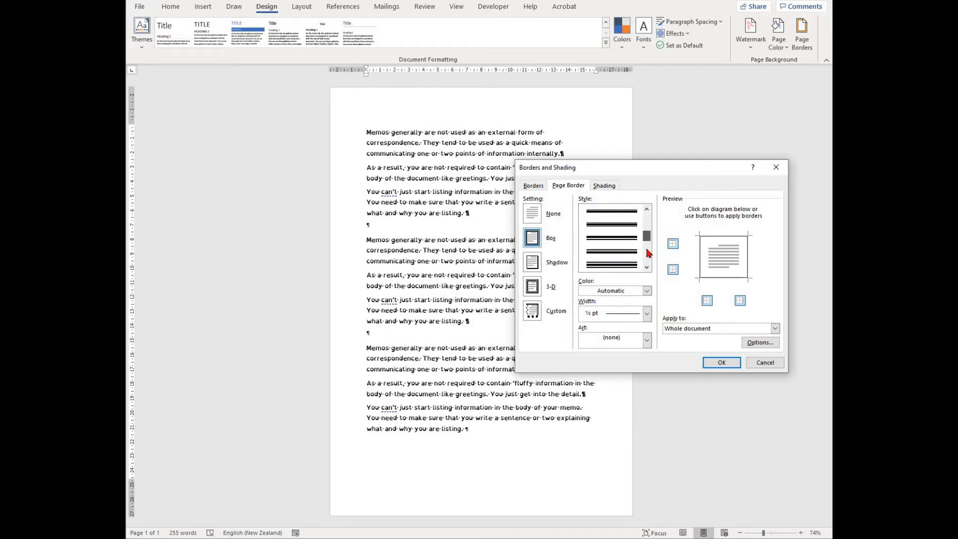
pyautogui.click(609, 211)
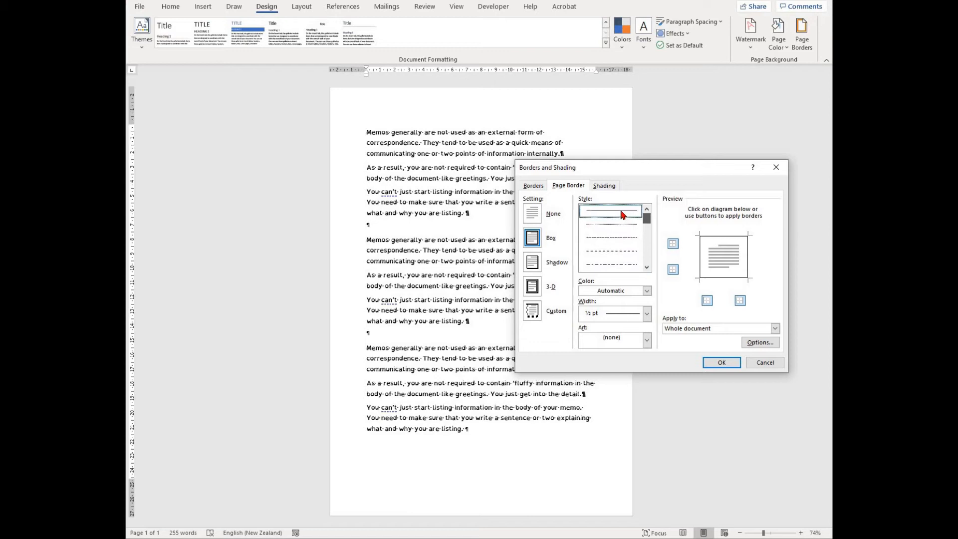
pyautogui.click(610, 225)
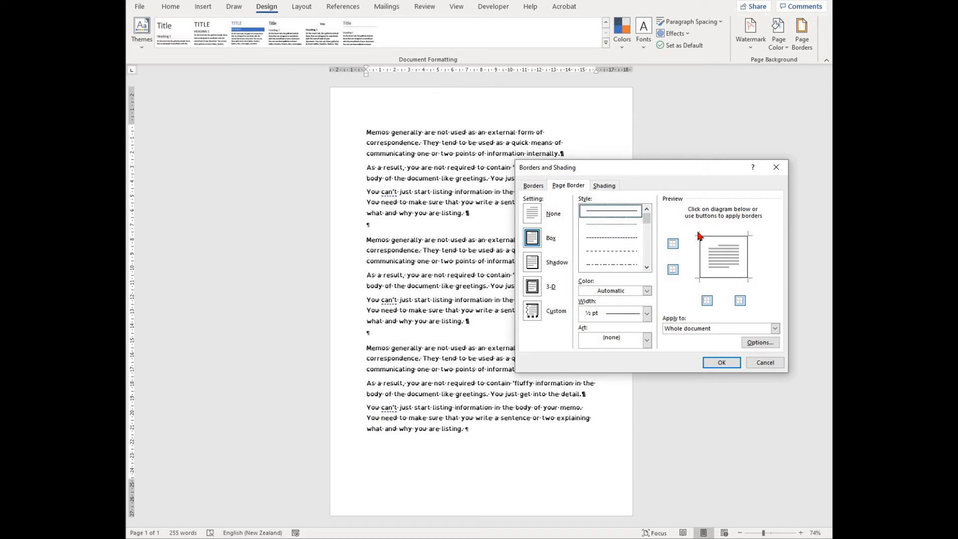
pyautogui.click(645, 291)
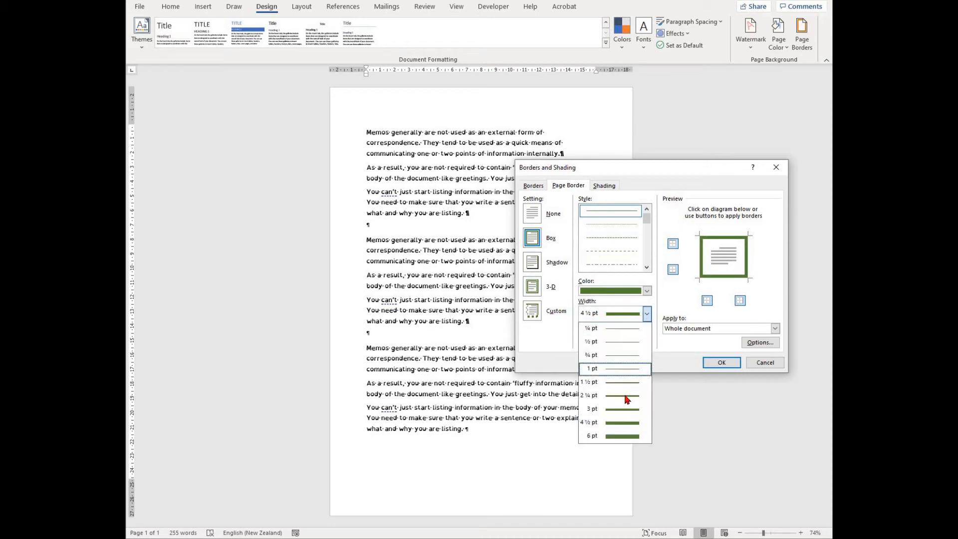
pyautogui.click(619, 395)
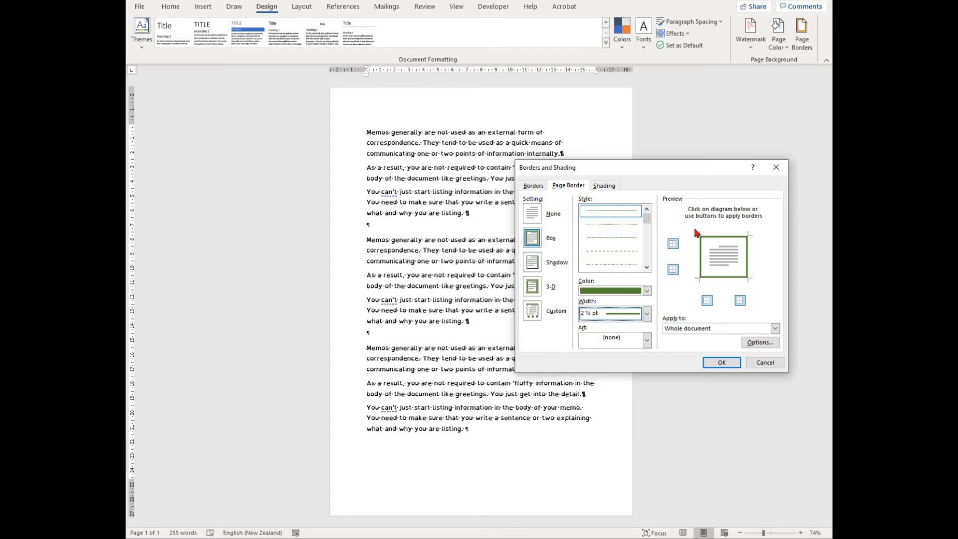
pyautogui.moveTo(703, 257)
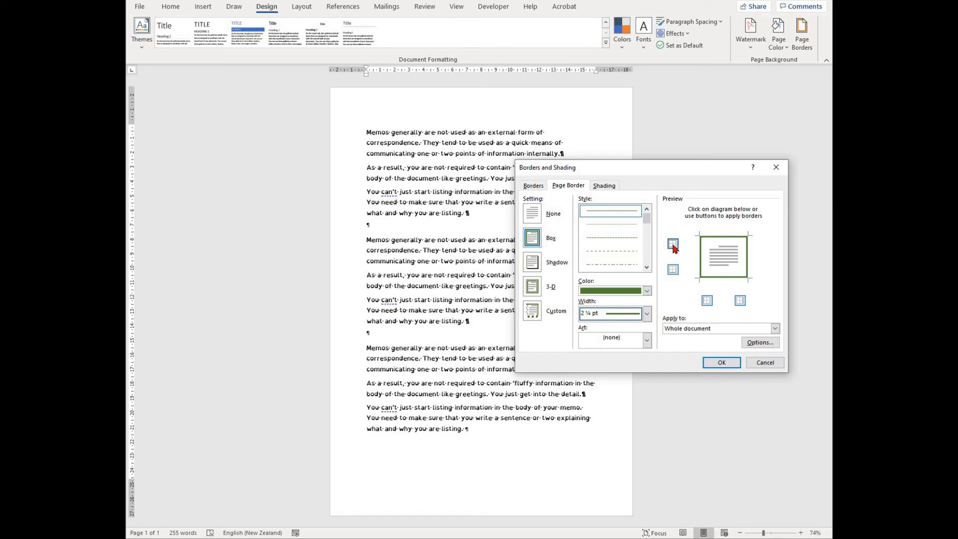
# - Remove the left and right borders in Preview, leaving top and bottom only
pyautogui.click(672, 270)
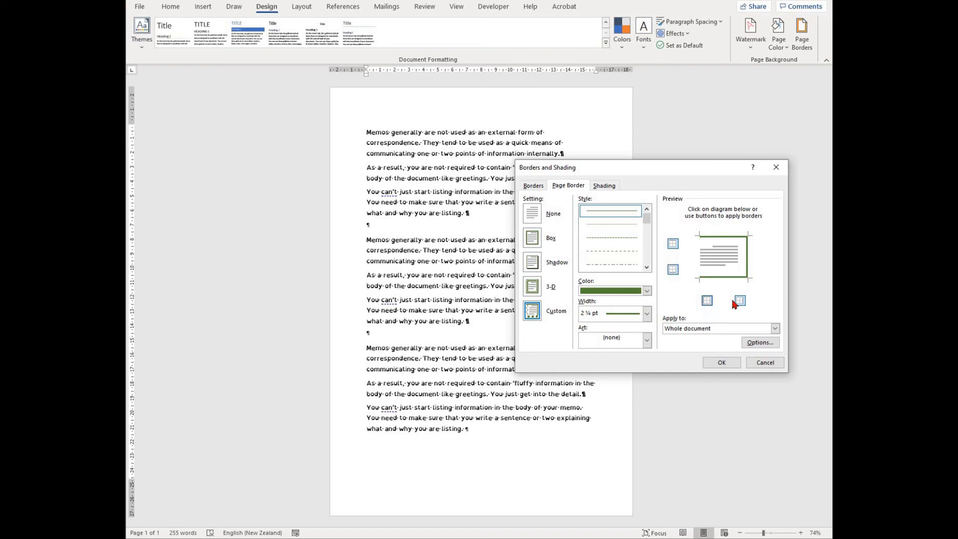
pyautogui.click(706, 300)
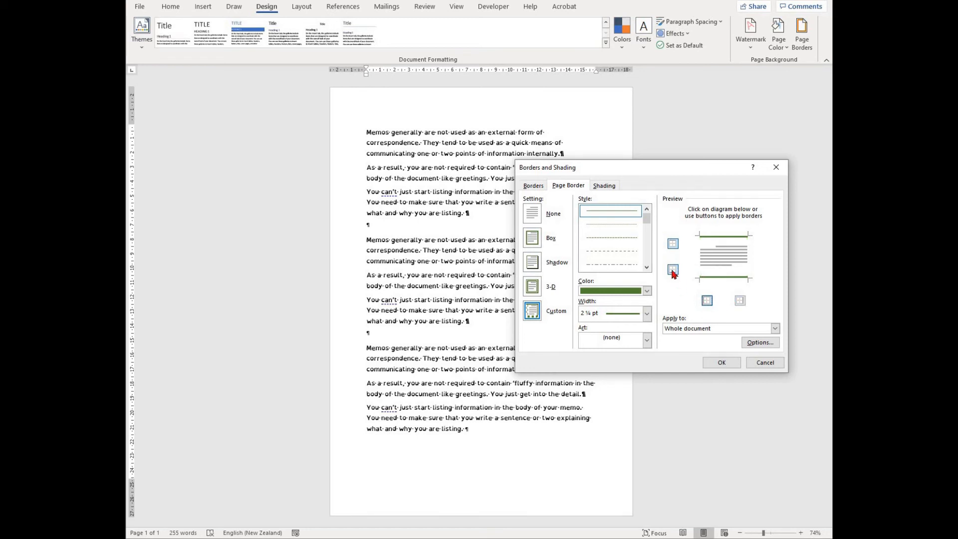
pyautogui.click(671, 270)
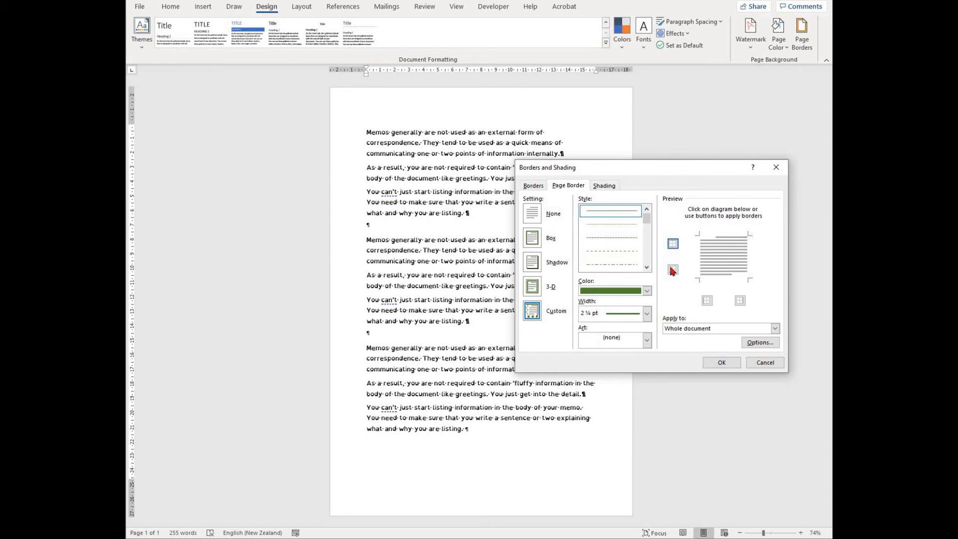
pyautogui.click(671, 270)
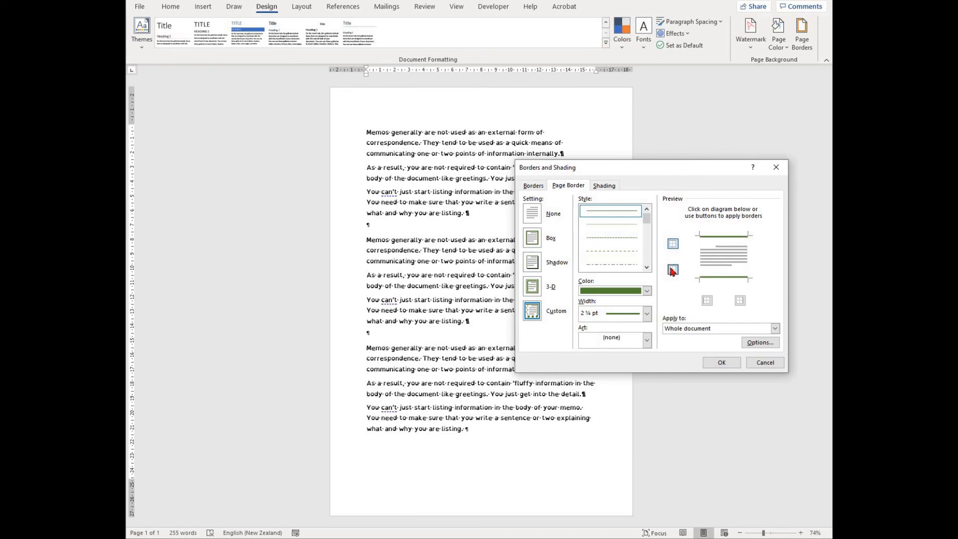